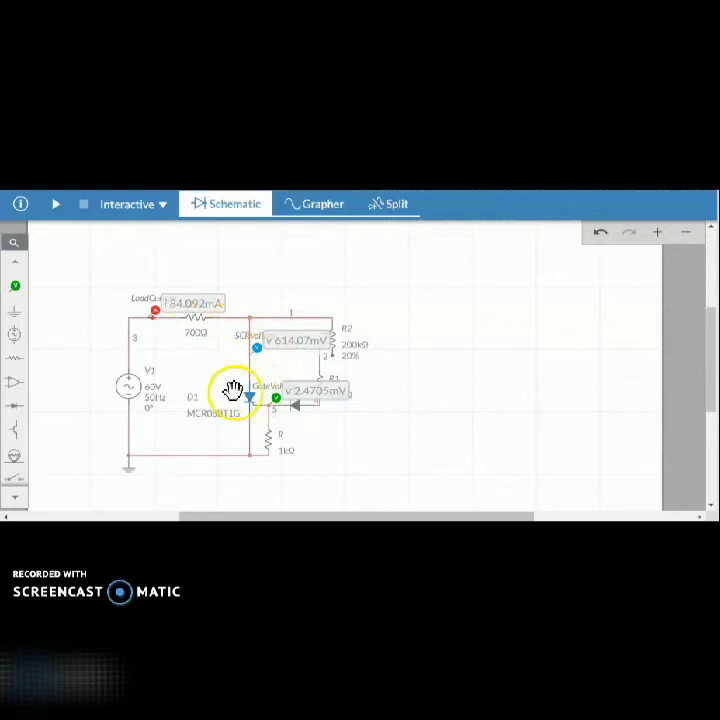
mouse_move(350, 335)
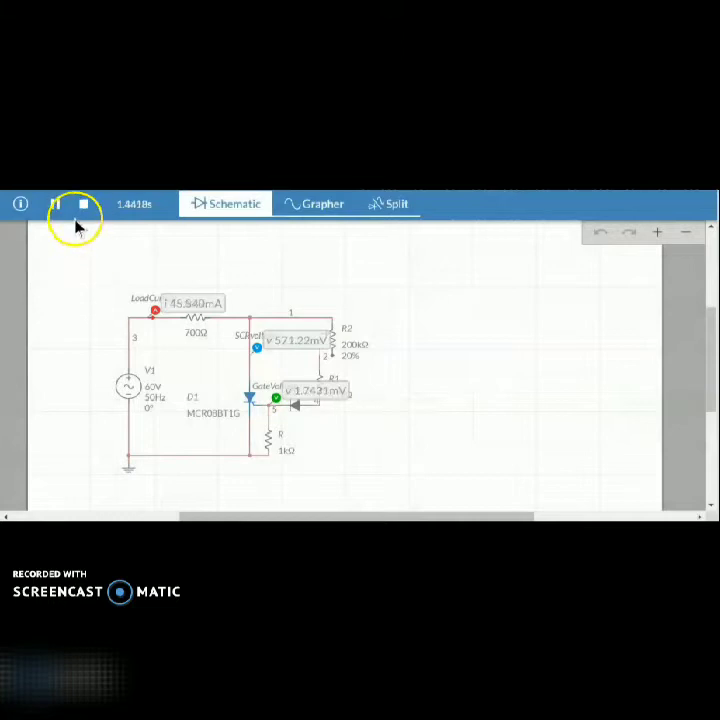
Step: Stop the running R-triggering SCR simulation to review its waveforms
click(389, 203)
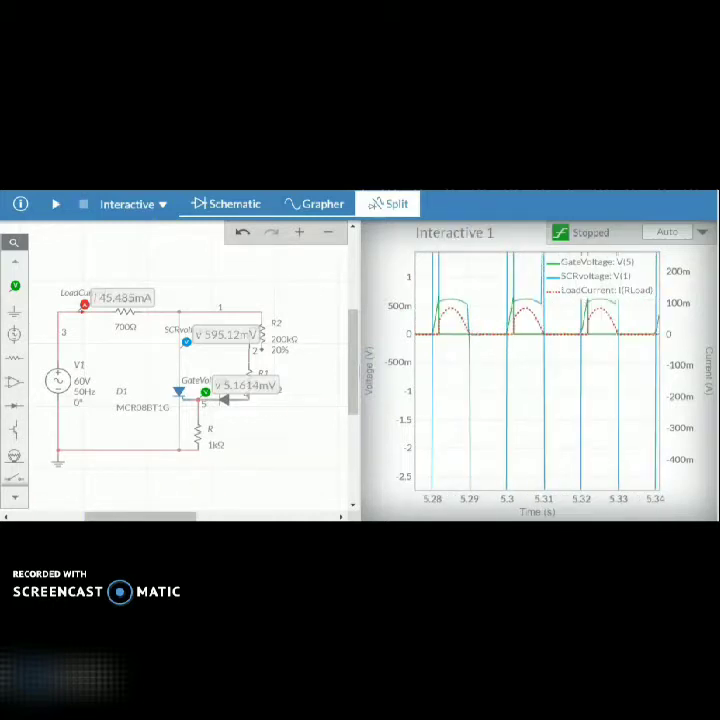
Step: Rerun and stop the SCR simulation, then set potentiometer R2 to 44%
click(459, 303)
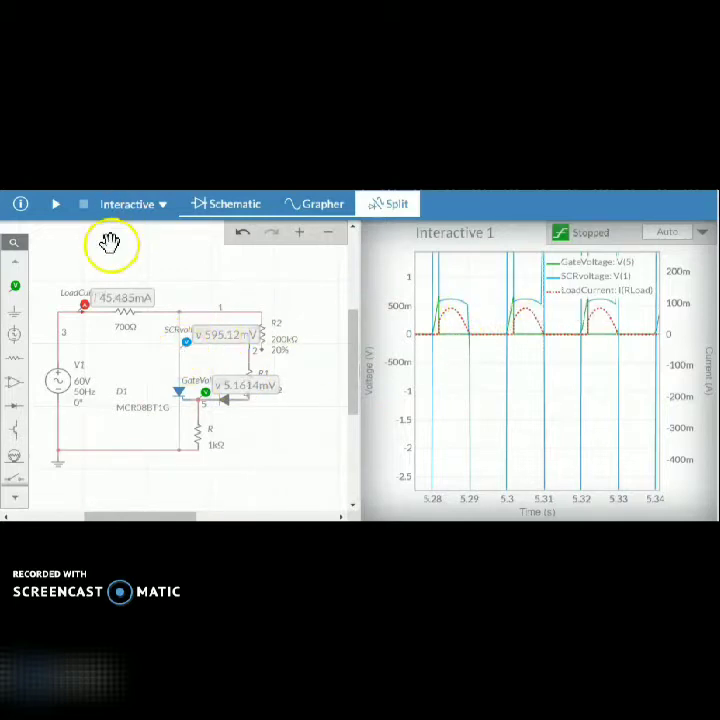
mouse_move(530, 318)
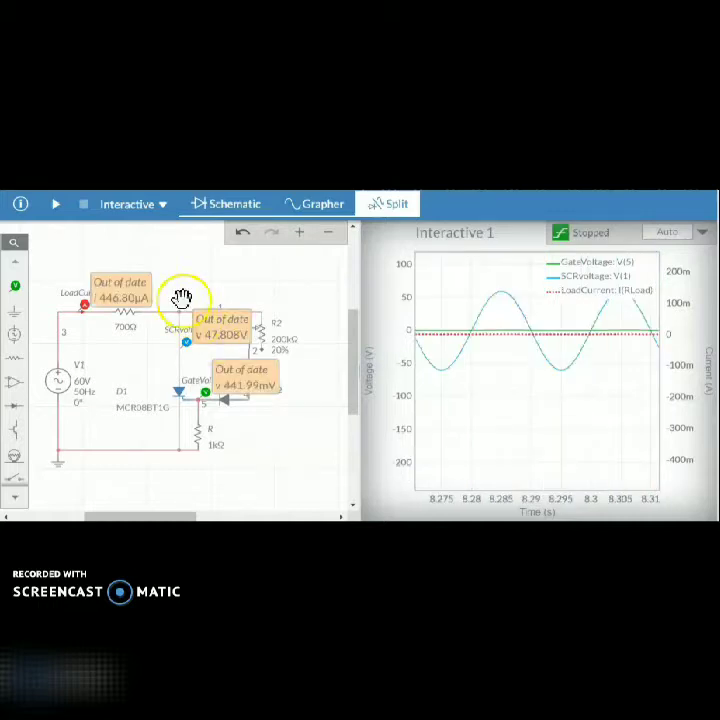
click(55, 204)
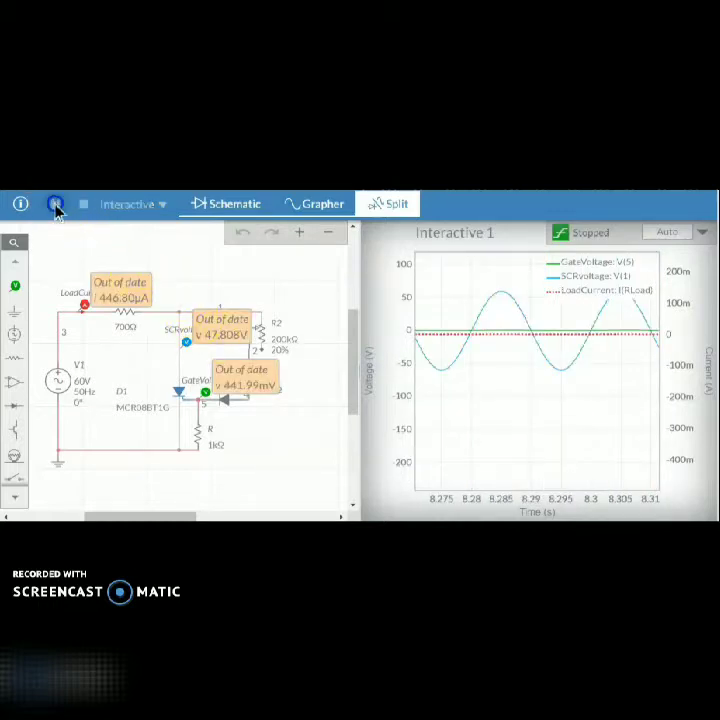
click(55, 204)
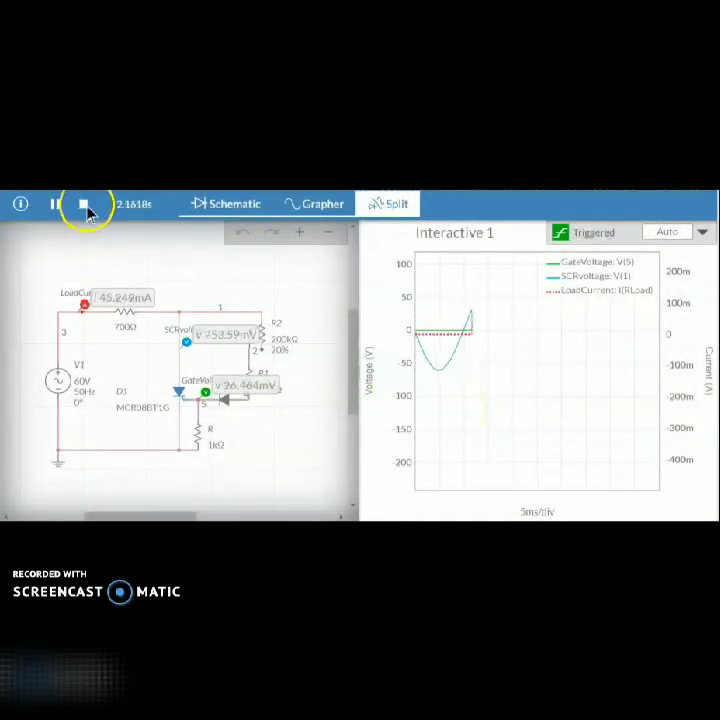
click(85, 204)
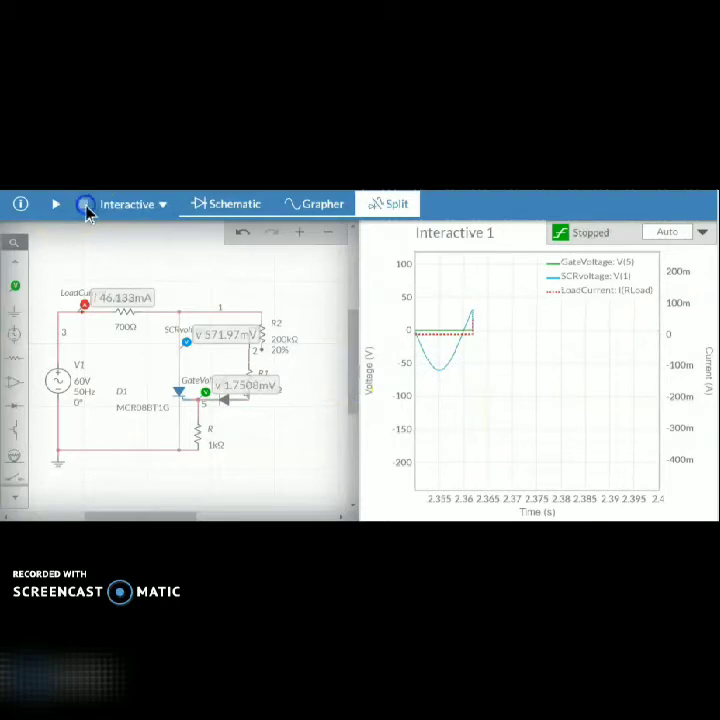
click(288, 350)
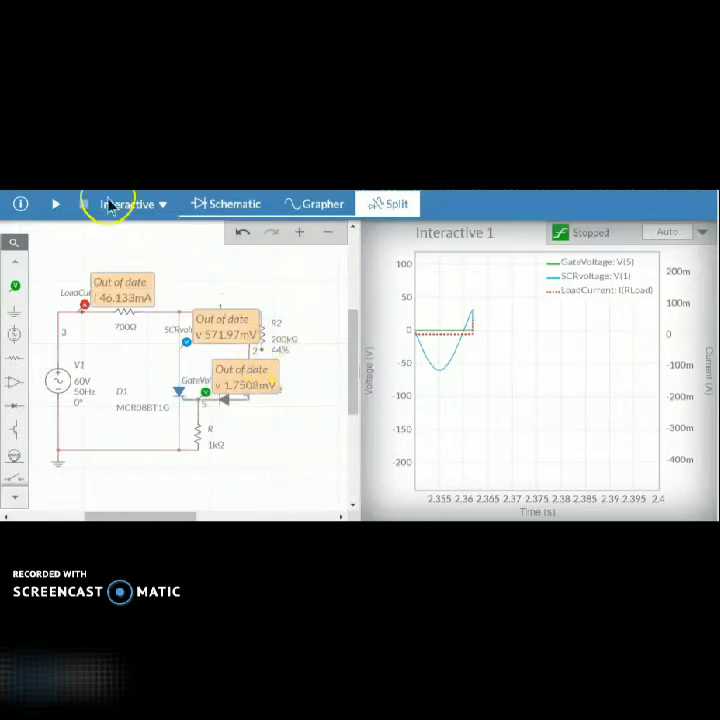
Step: Run with R2 at 44% and rescale the Grapher voltage axis to fit the traces
click(55, 203)
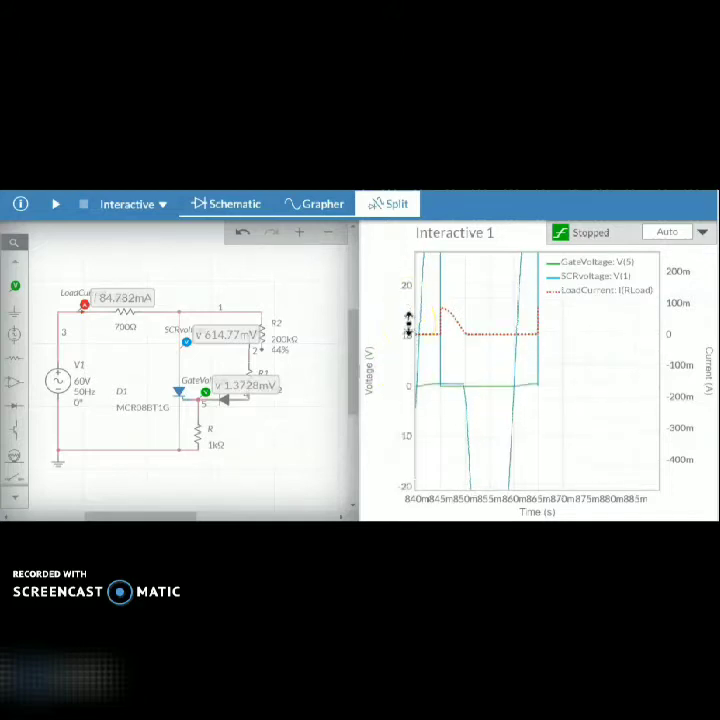
drag(390, 320, 390, 350)
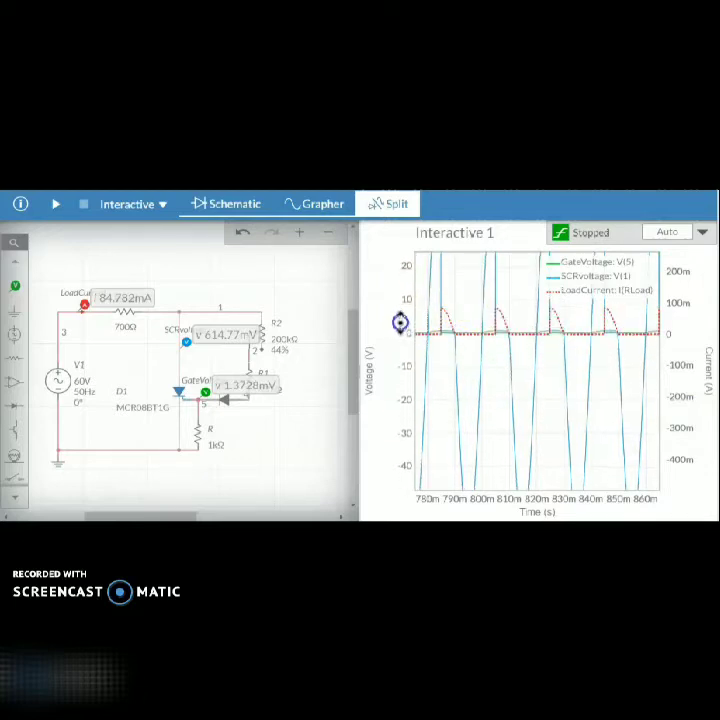
drag(400, 322, 400, 350)
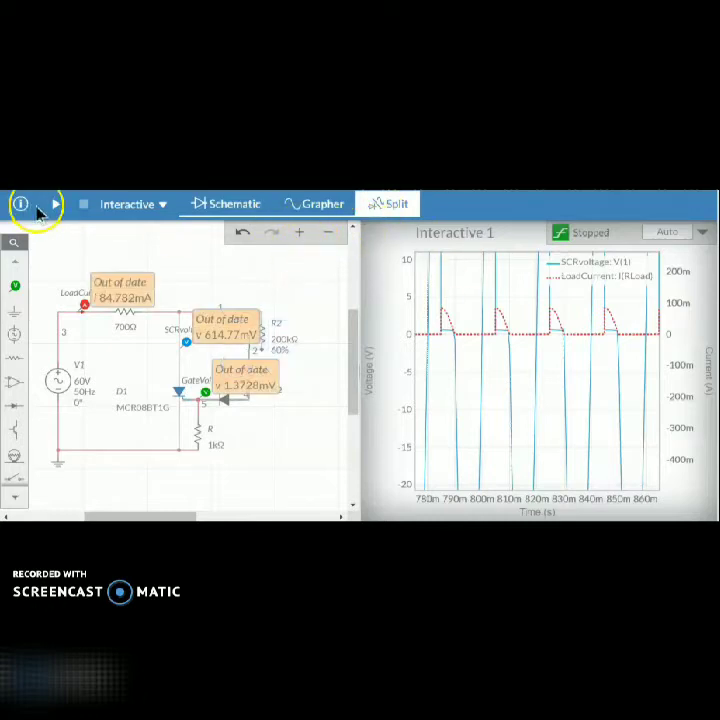
Step: Run and stop at R2 60%, then rescale the voltage axis to show gate voltage
click(55, 204)
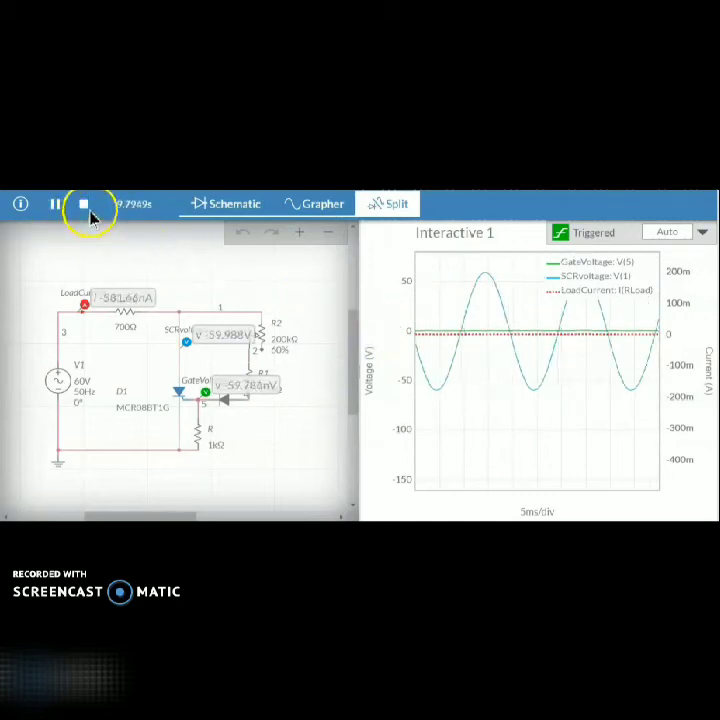
click(83, 203)
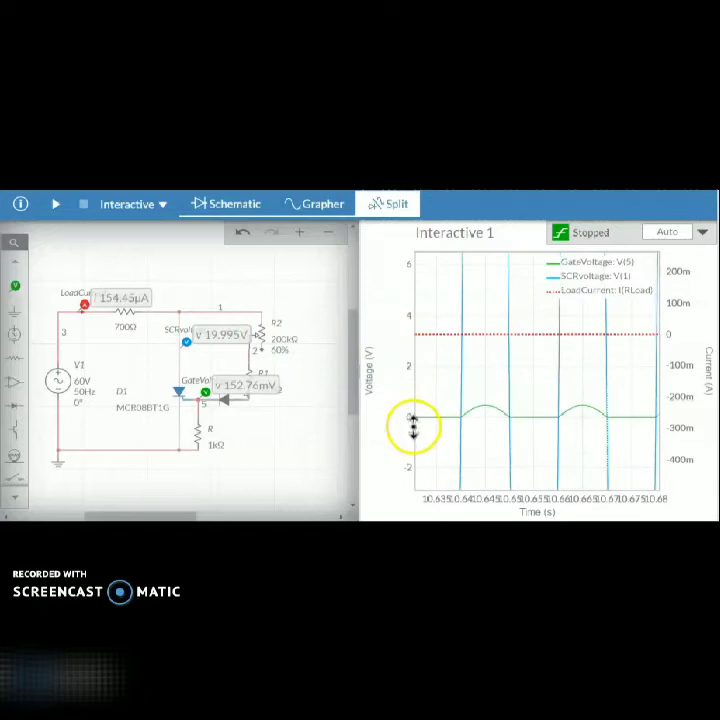
drag(413, 425, 413, 335)
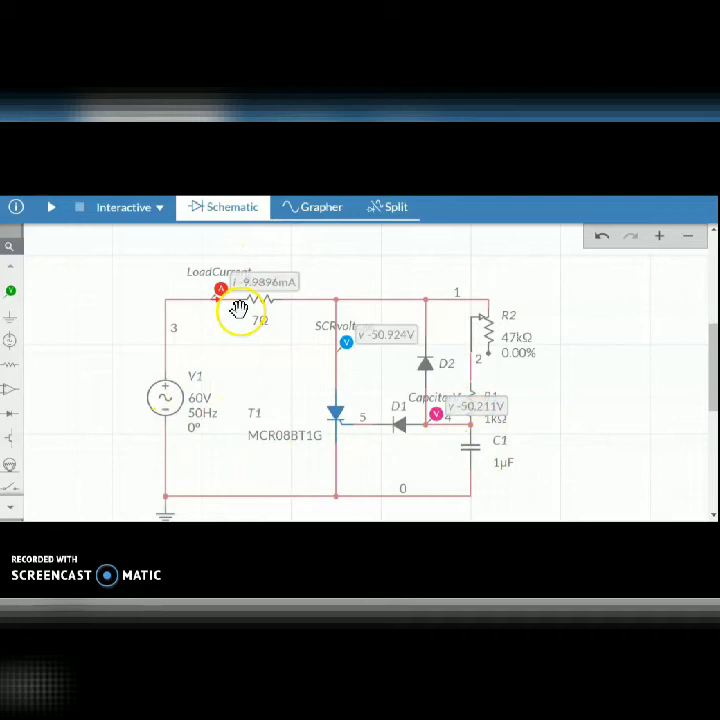
mouse_move(368, 340)
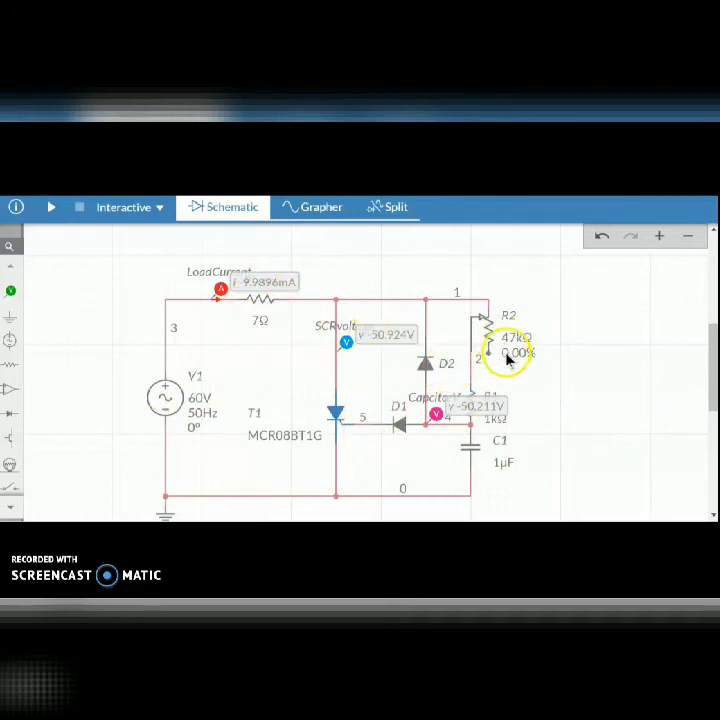
mouse_move(468, 448)
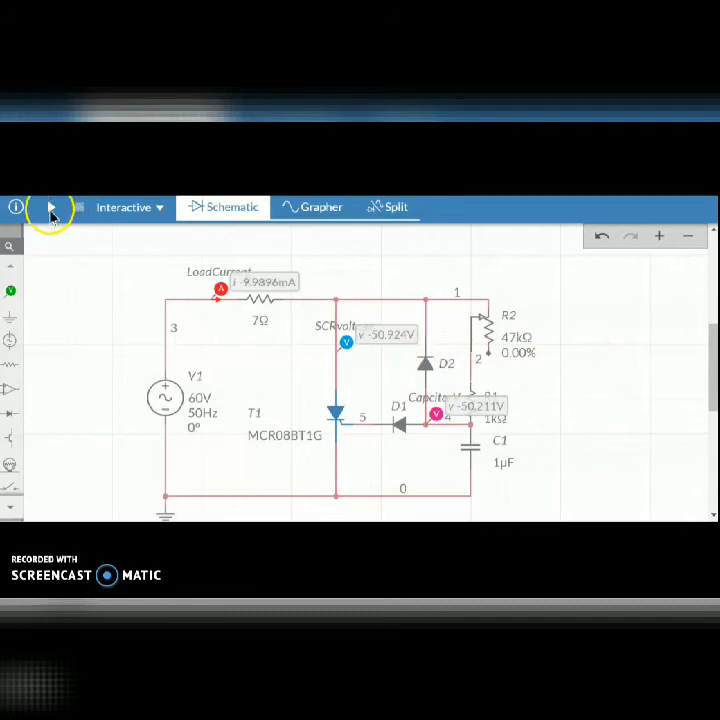
Step: Start the RC-triggering simulation and show schematic and waveforms side by side
click(50, 207)
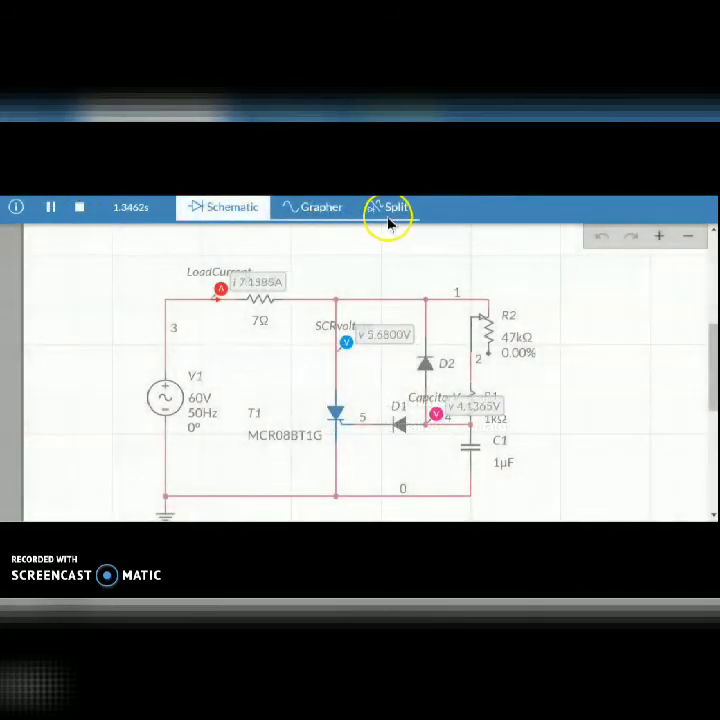
click(388, 207)
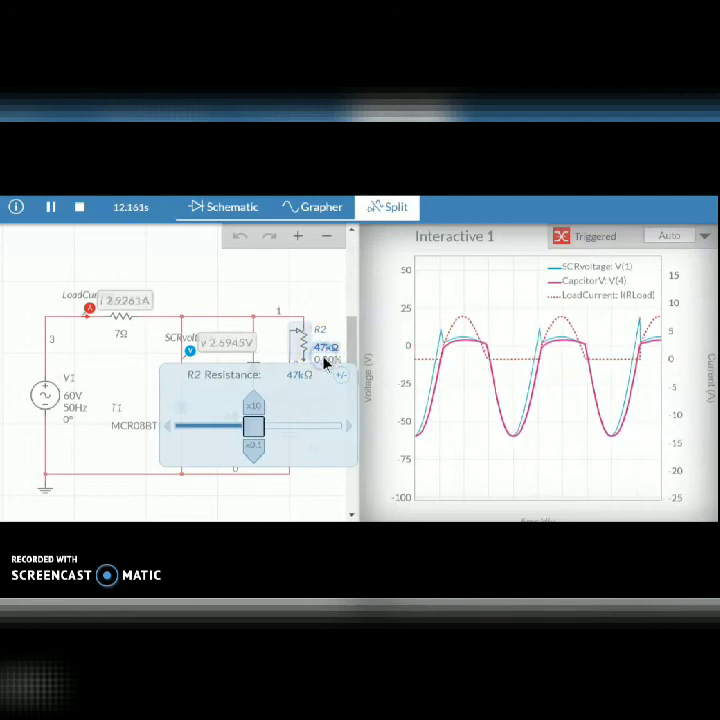
Step: Drag the R2 slider into view and stop the RC simulation at R2 0%
drag(253, 426, 185, 405)
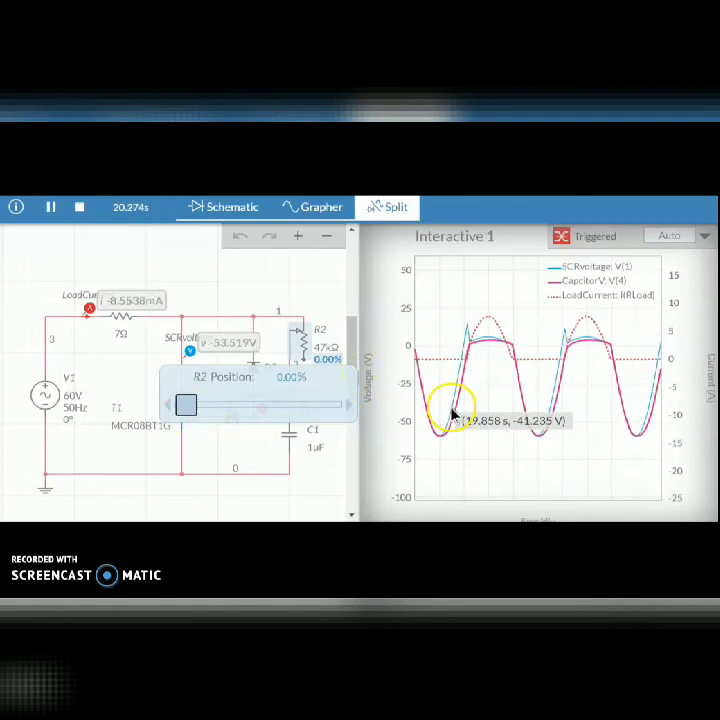
click(80, 207)
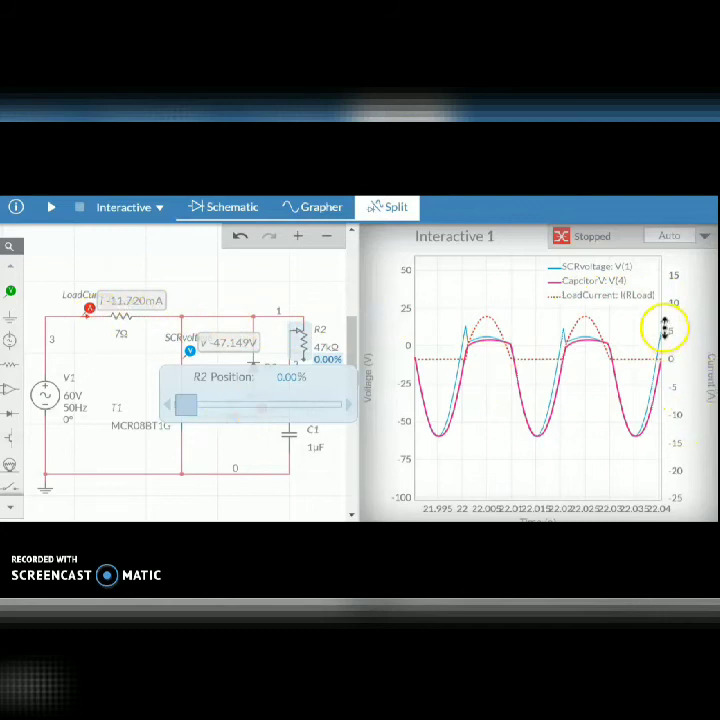
mouse_move(505, 322)
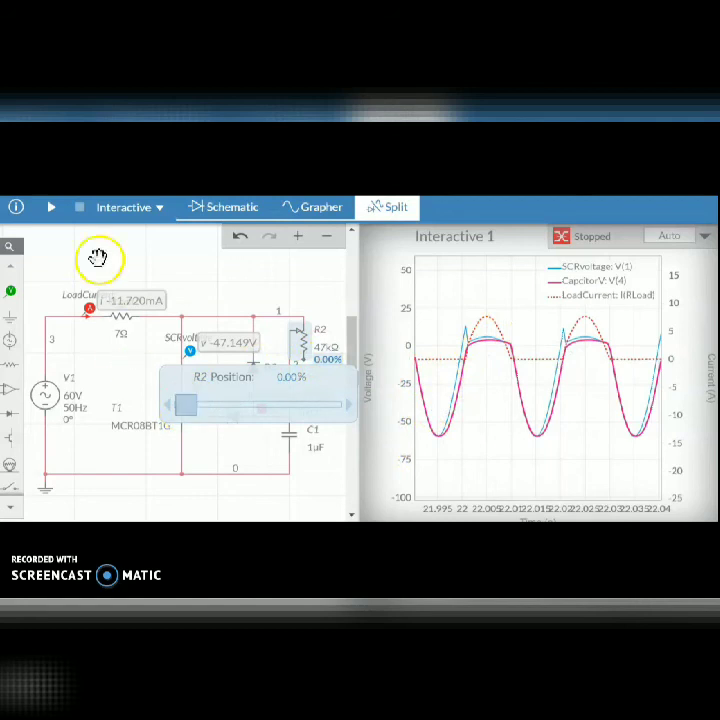
Step: Restart the simulation and raise R2 through 14%, 16%, 17% to 22%
click(51, 207)
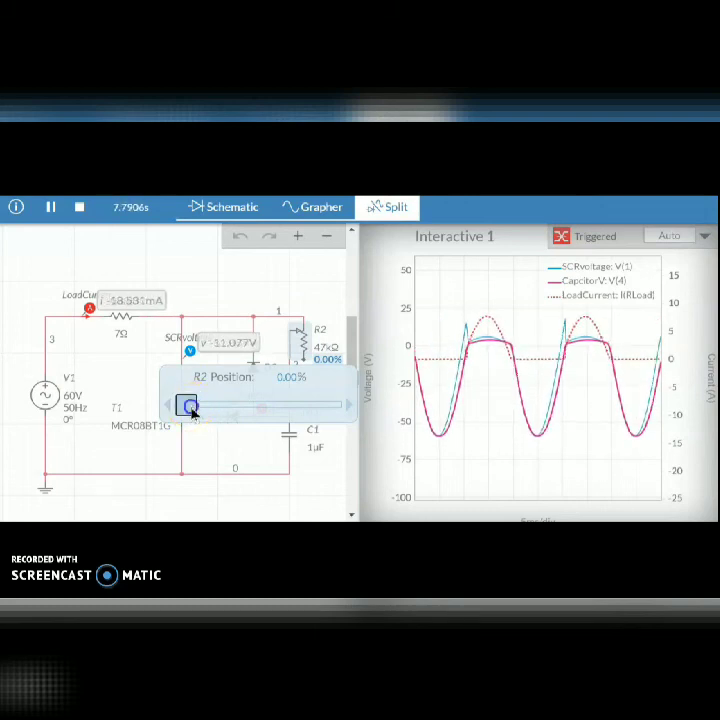
drag(187, 404, 208, 404)
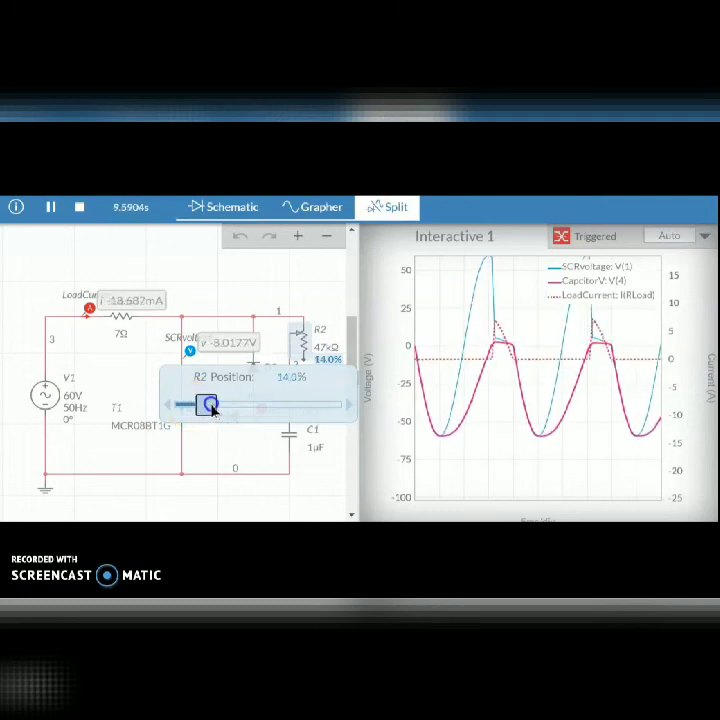
drag(205, 405, 213, 405)
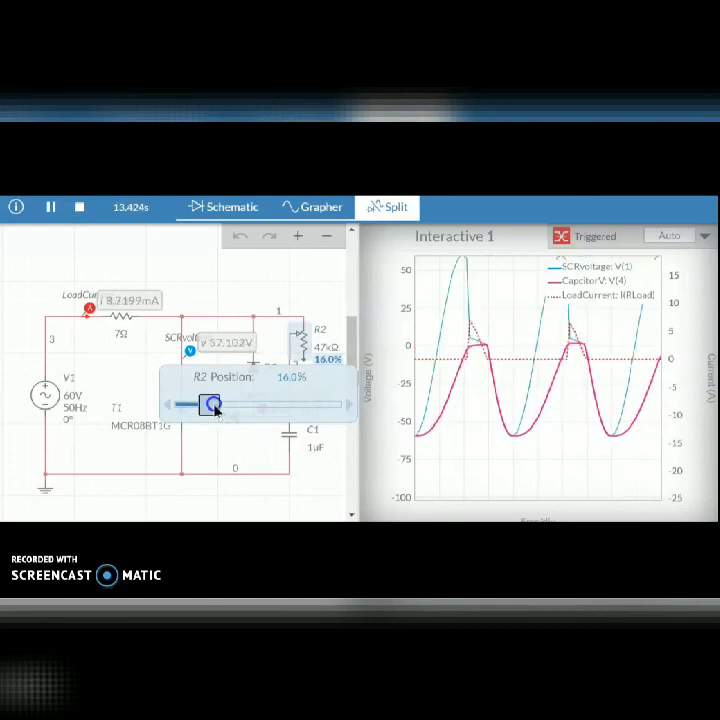
drag(212, 404, 217, 404)
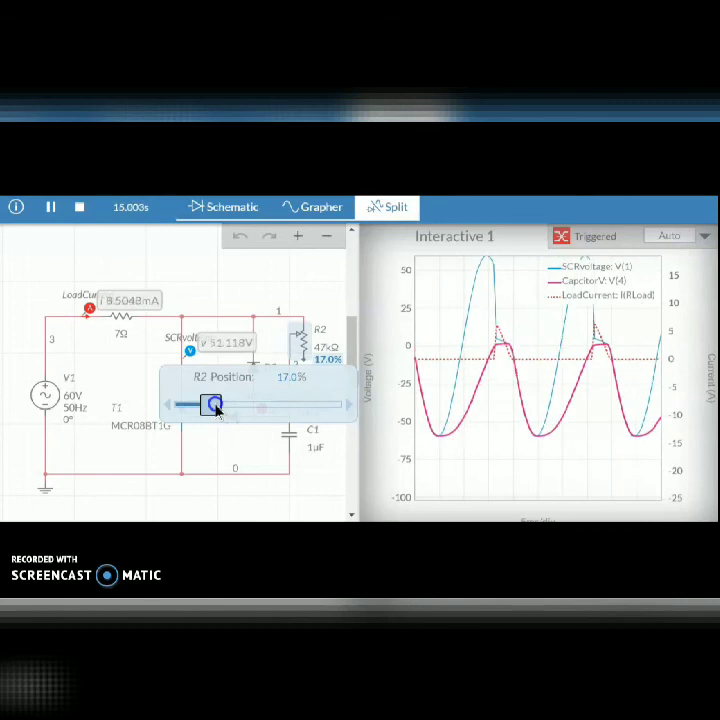
drag(213, 404, 221, 404)
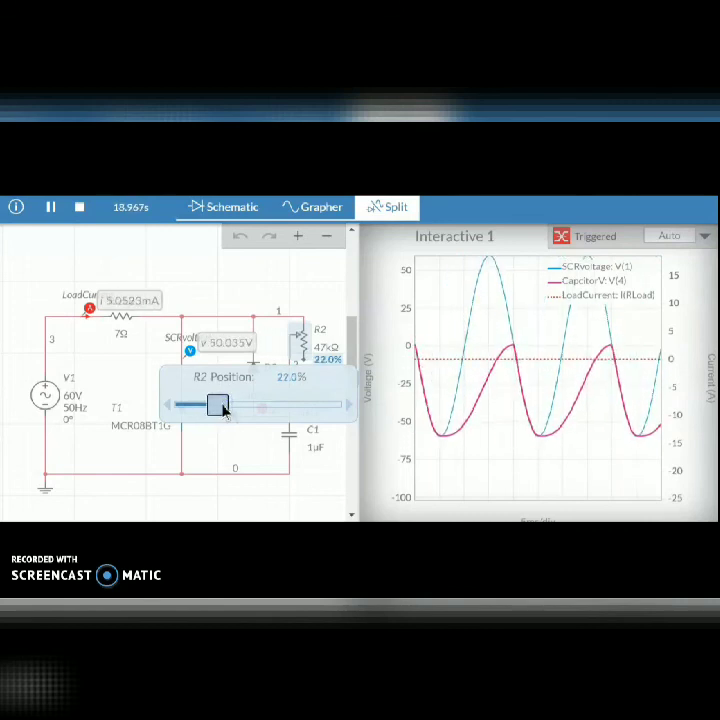
Step: Lower R2 back through 13.5%, 7.5%, 5.5% to 3.5%
drag(220, 404, 208, 405)
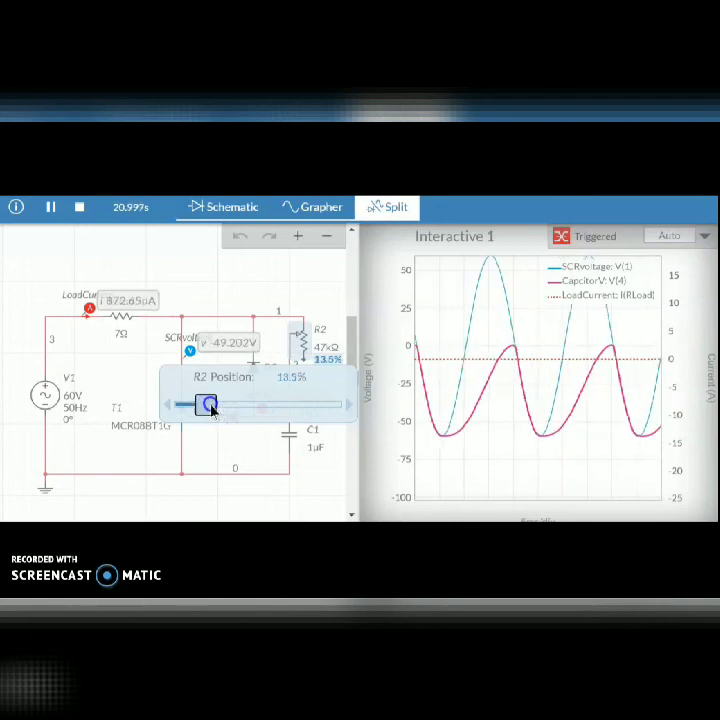
drag(208, 405, 199, 405)
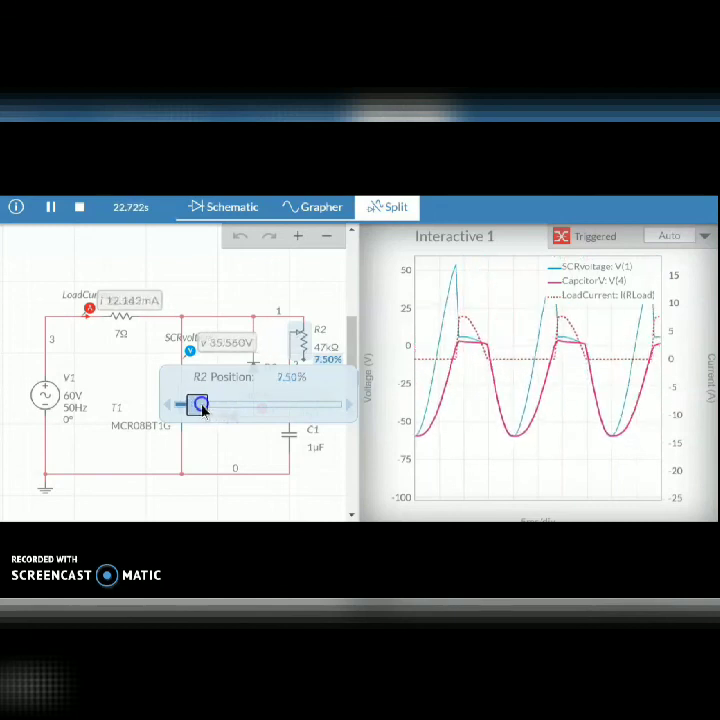
drag(197, 405, 210, 405)
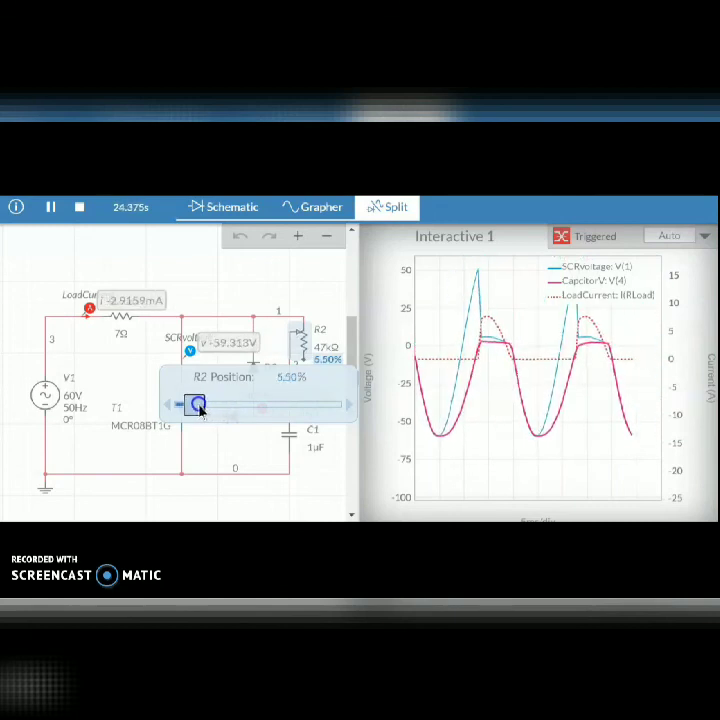
drag(196, 404, 192, 404)
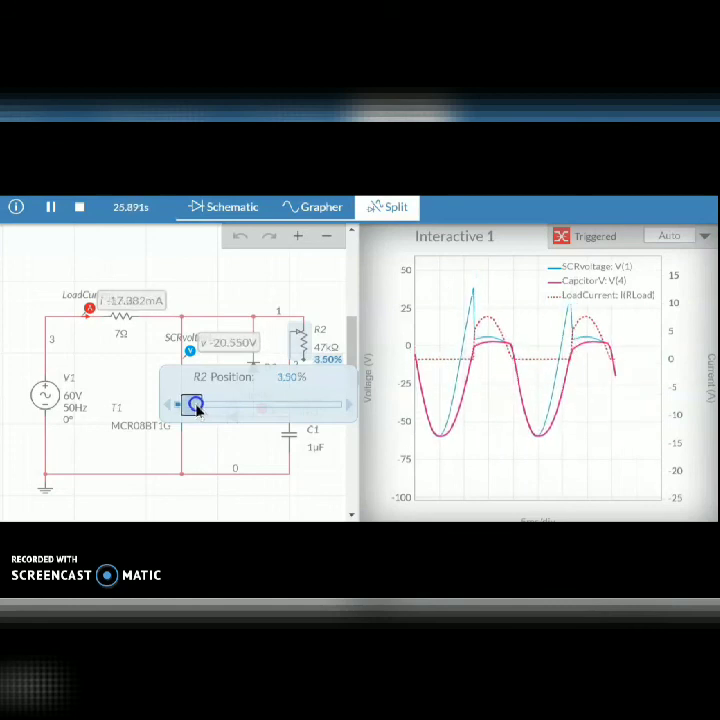